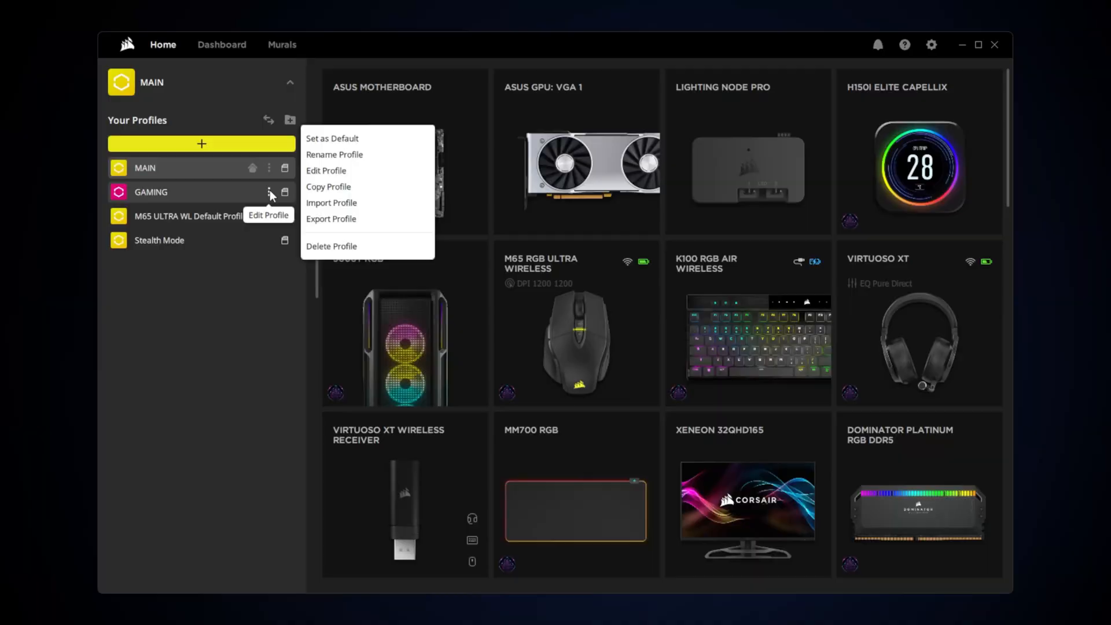
# Step: Copy the GAMING profile and start renaming the copy to MURALS GAMING
pyautogui.click(327, 186)
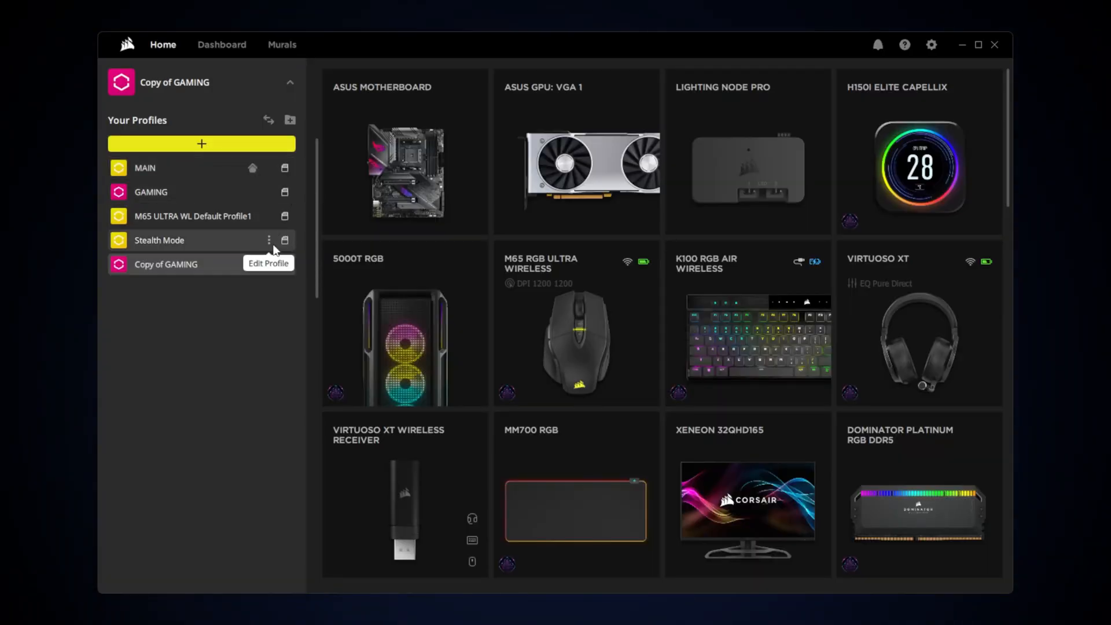
pyautogui.click(268, 264)
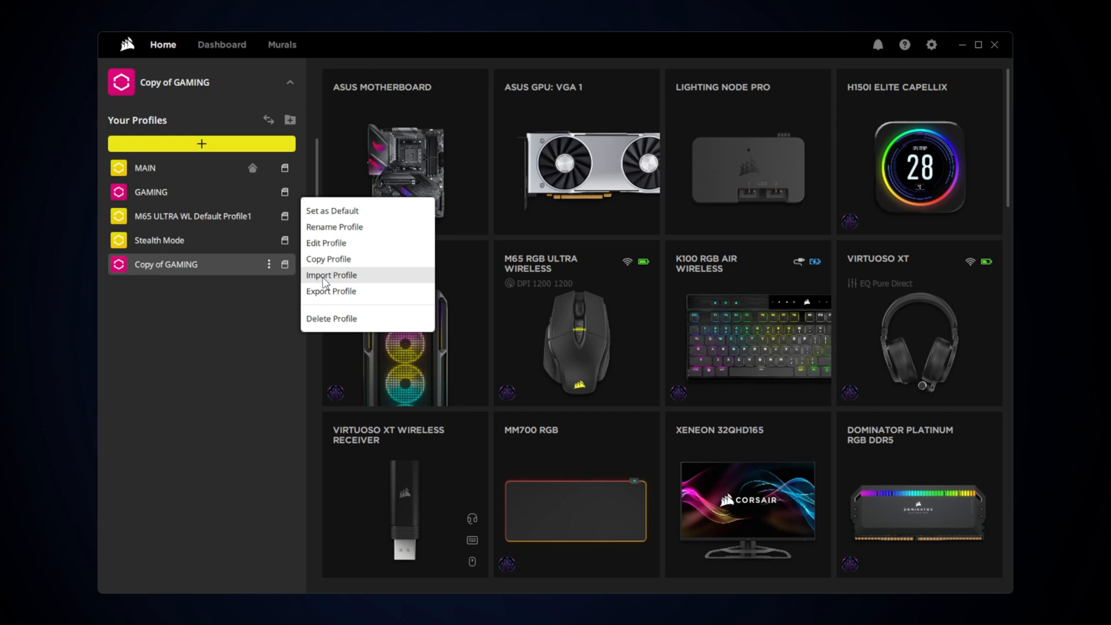
pyautogui.click(333, 227)
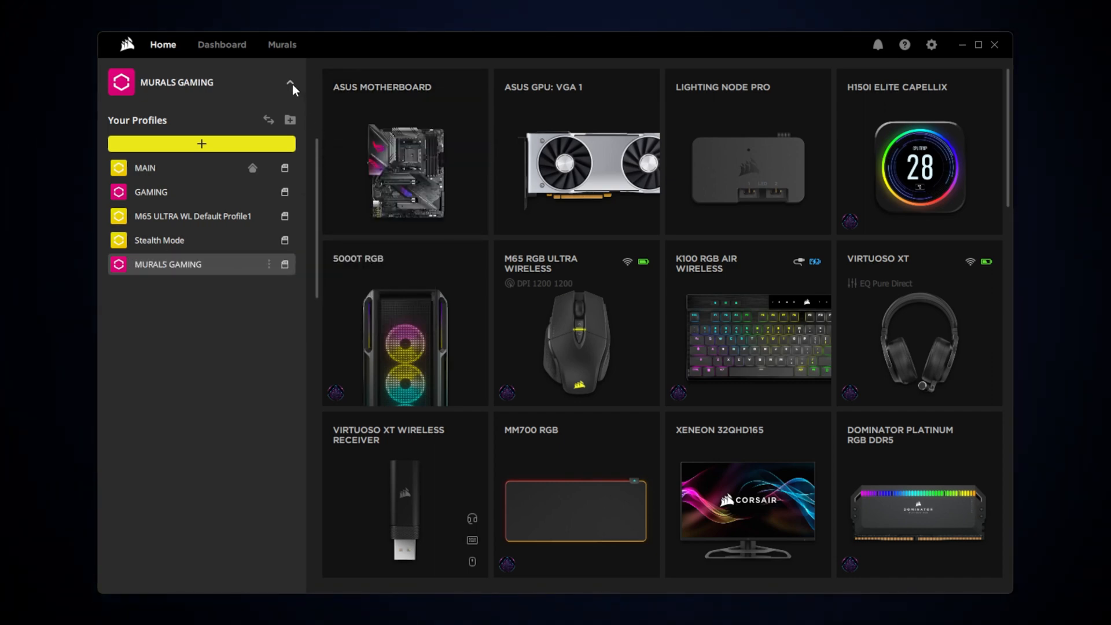
# Step: Create a Monitor Screen mural with the default name and show the Murals device layout
pyautogui.click(289, 83)
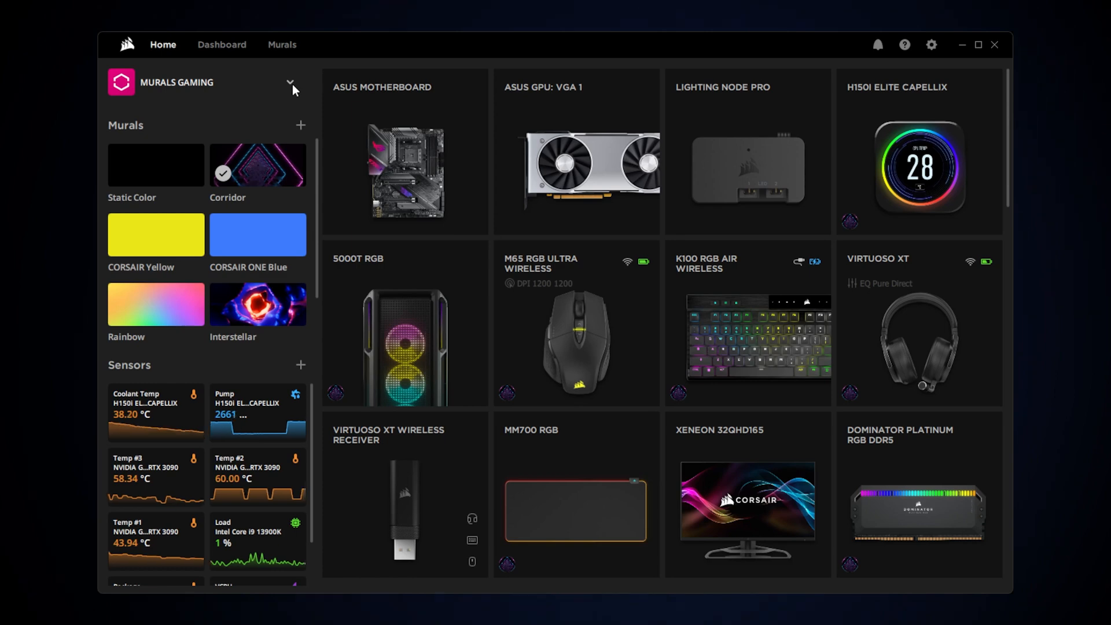
pyautogui.click(300, 125)
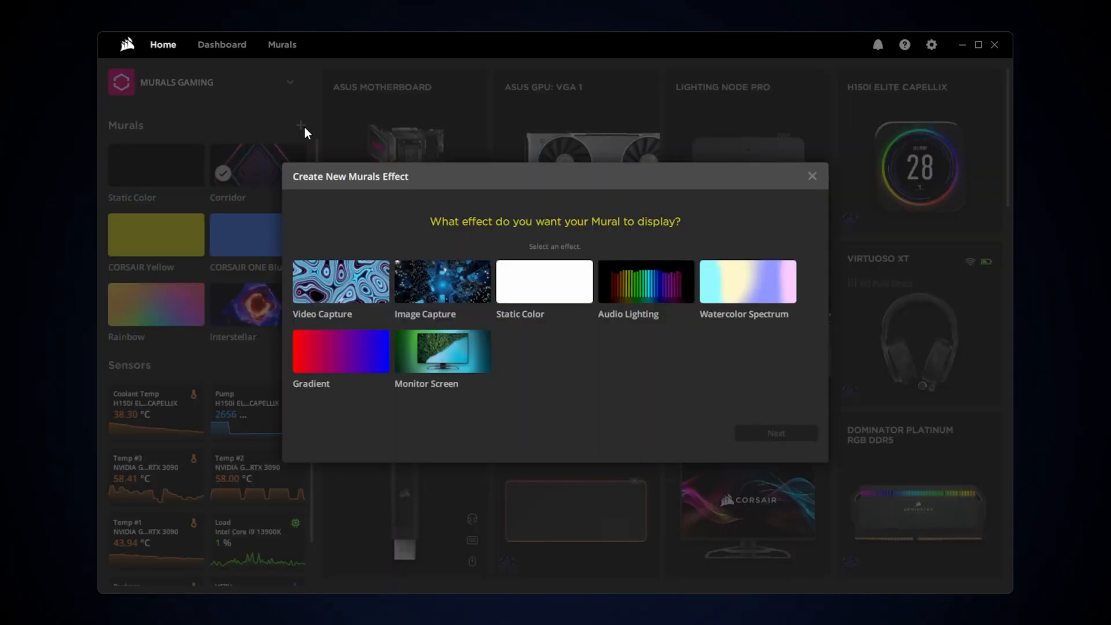
pyautogui.click(441, 351)
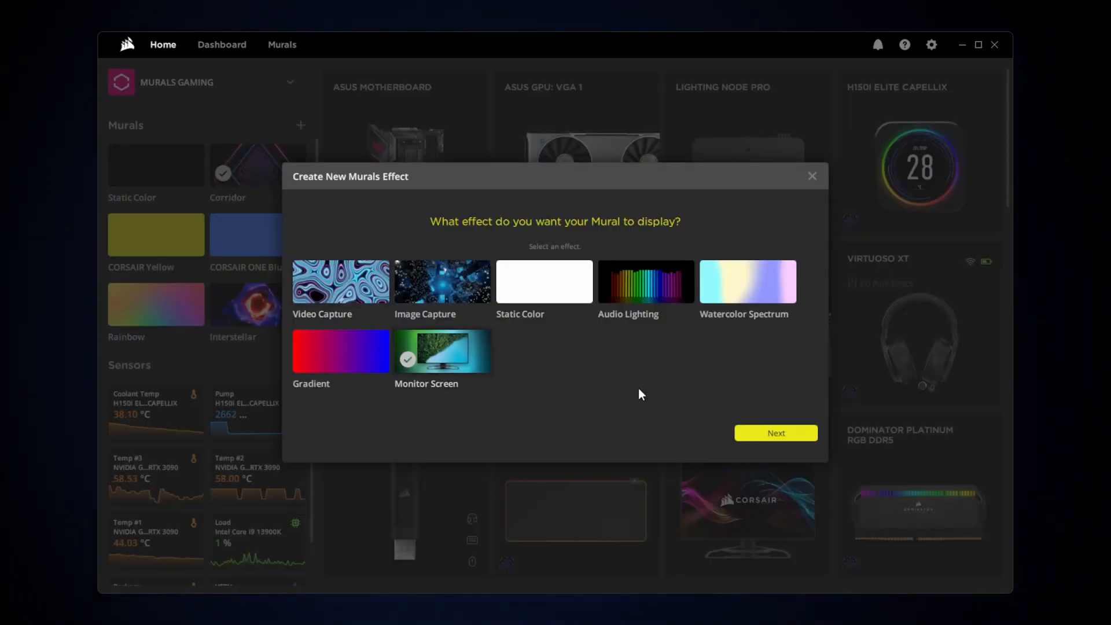
pyautogui.click(775, 433)
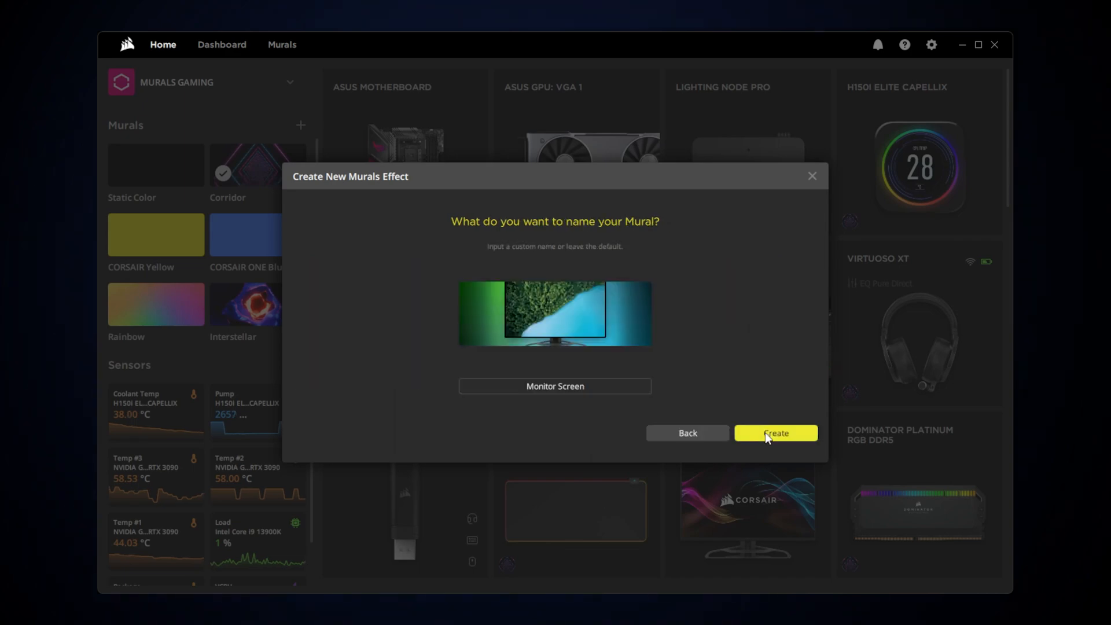
pyautogui.click(774, 433)
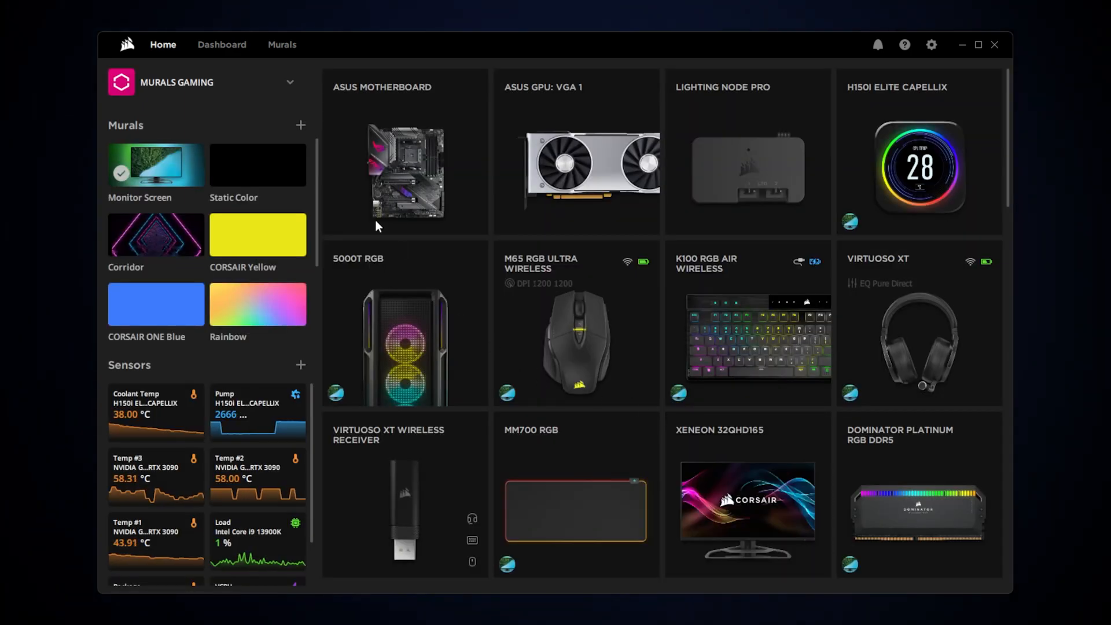
pyautogui.click(282, 44)
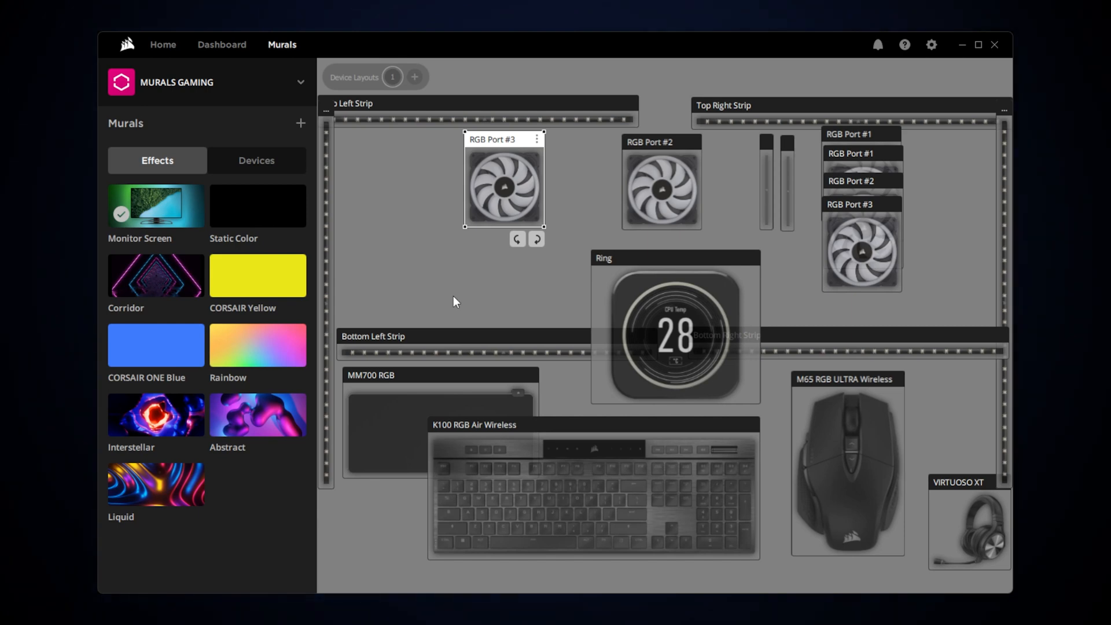
pyautogui.moveTo(311, 83)
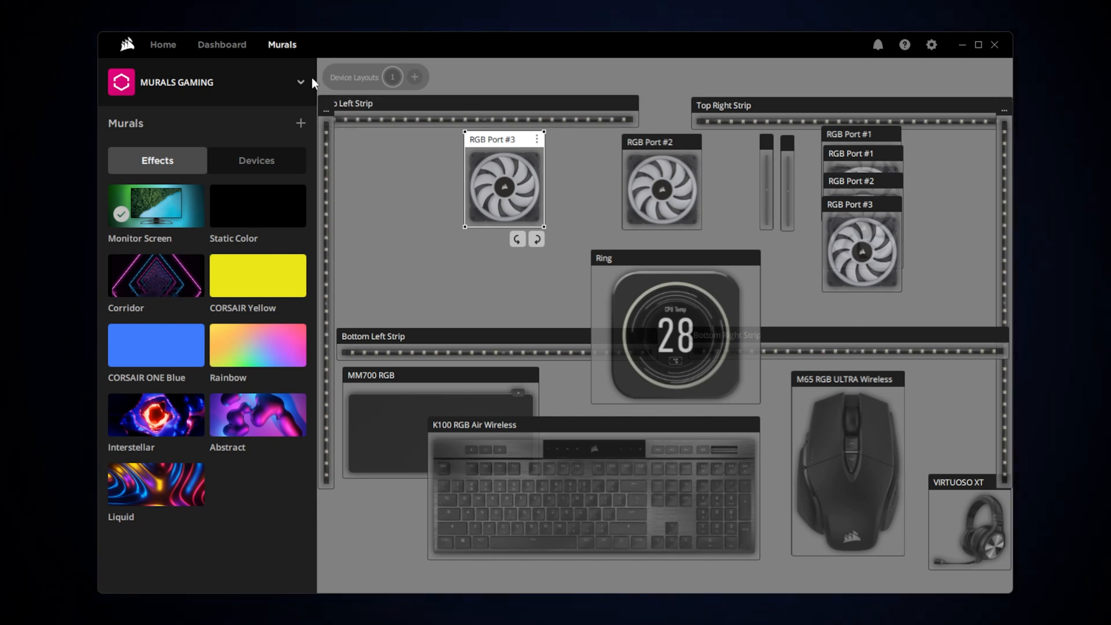
# Step: Check Edit Profile shows test.bat and test2.bat as linked apps, then confirm with OK
pyautogui.click(301, 82)
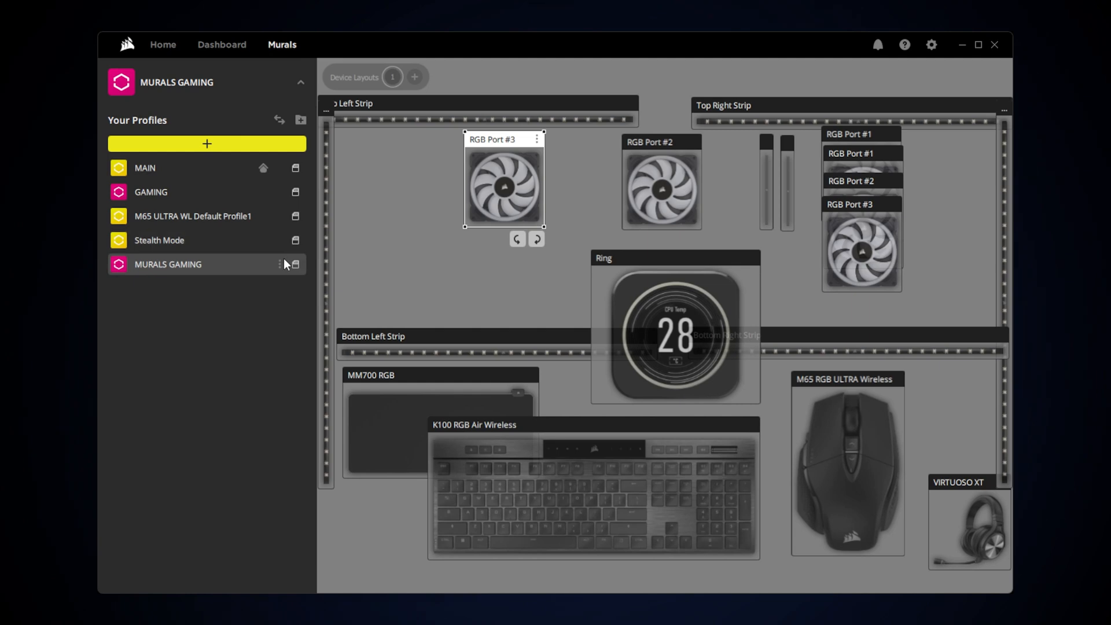
pyautogui.click(280, 264)
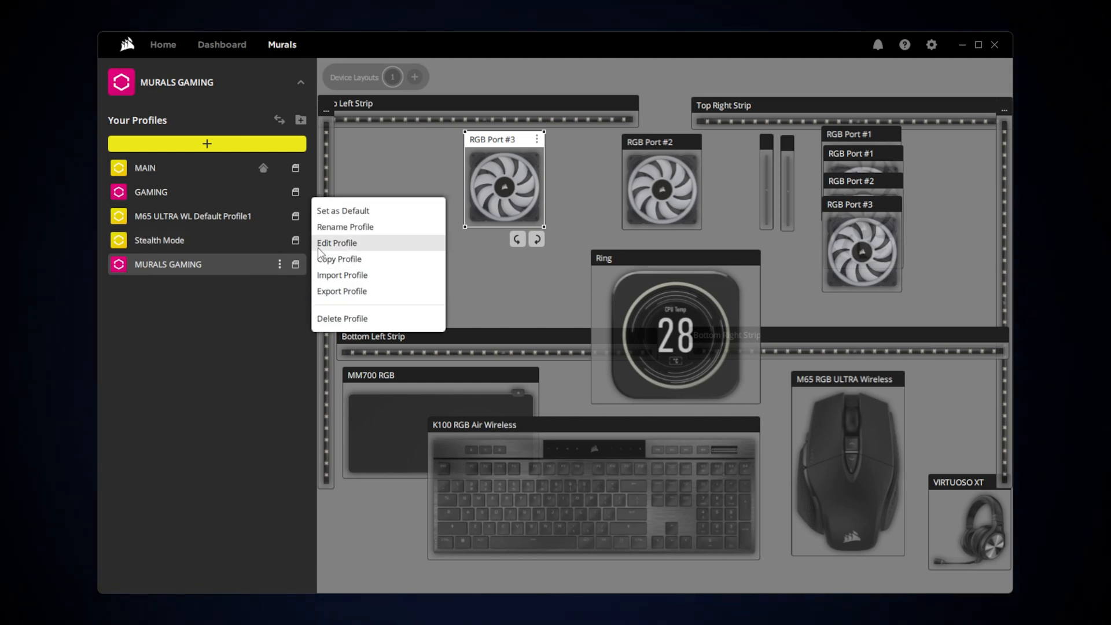
pyautogui.click(336, 243)
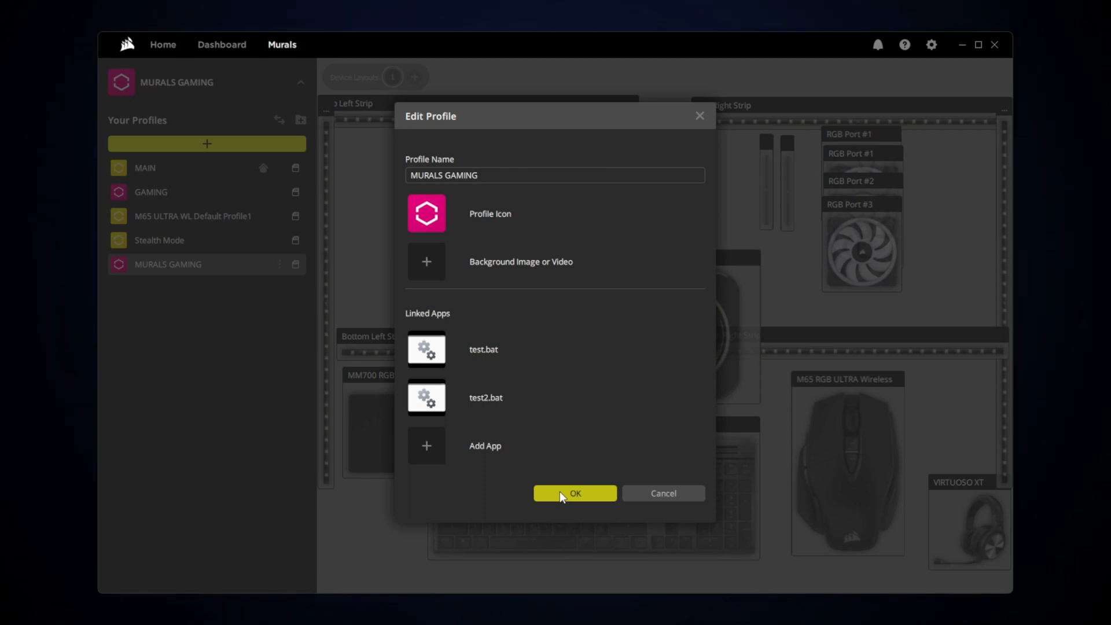
pyautogui.click(576, 493)
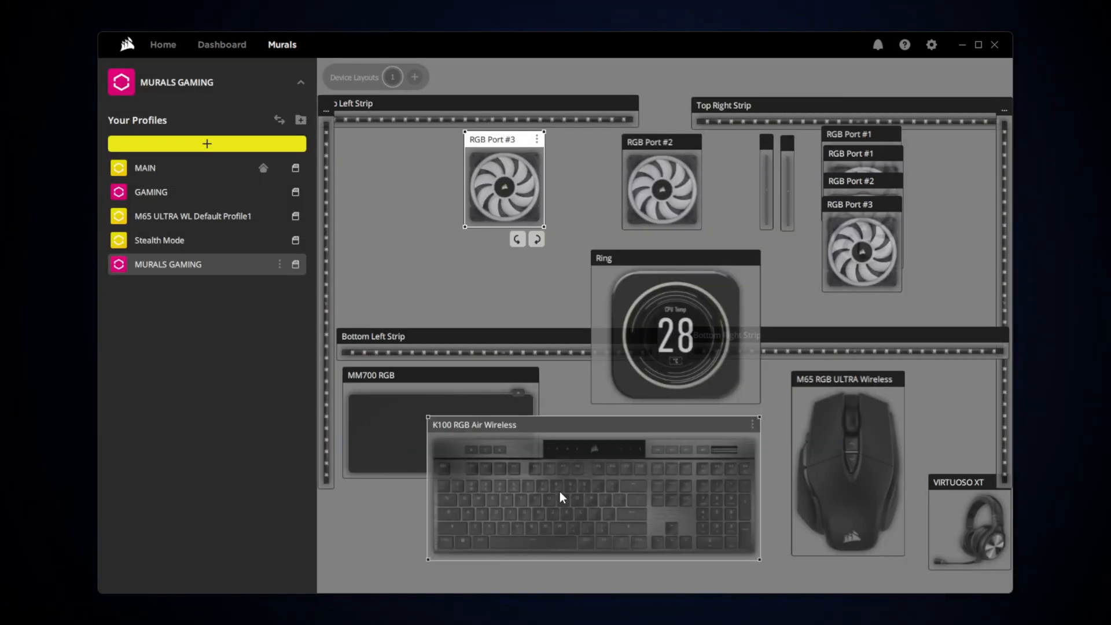